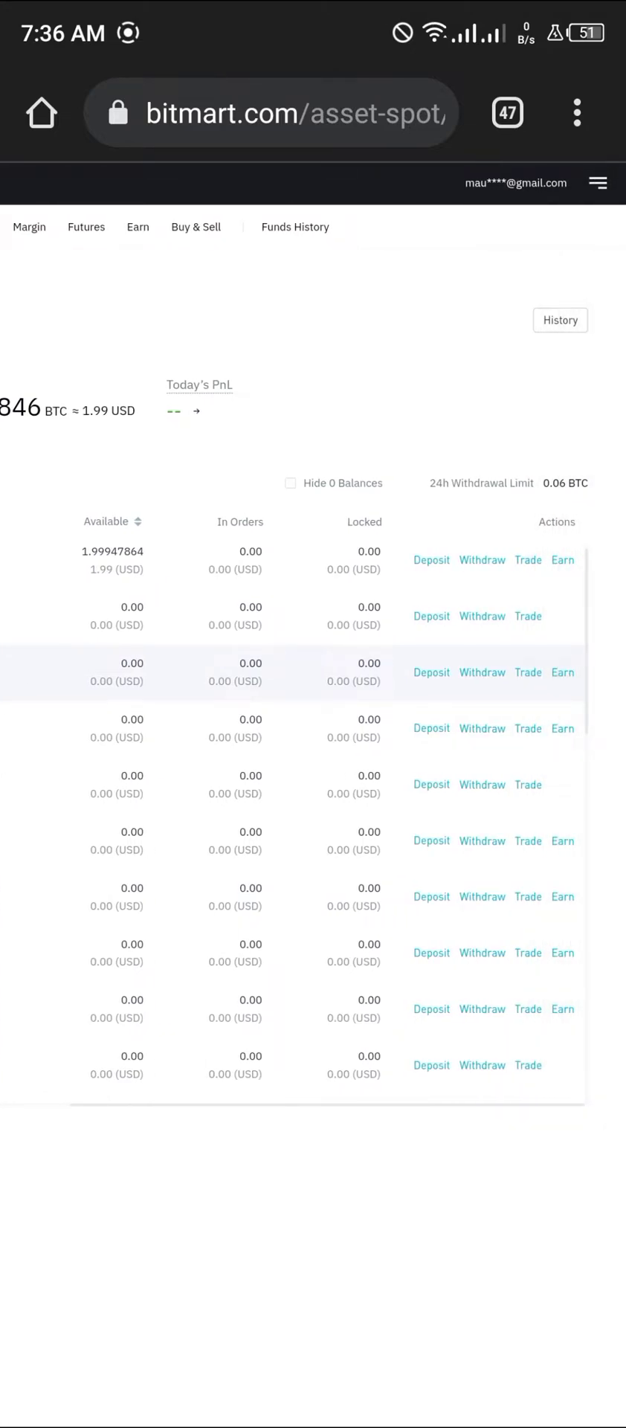
# Step: Start withdrawing the 1.99 spot balance, which brings up the 2FA verification prompt
pyautogui.click(482, 560)
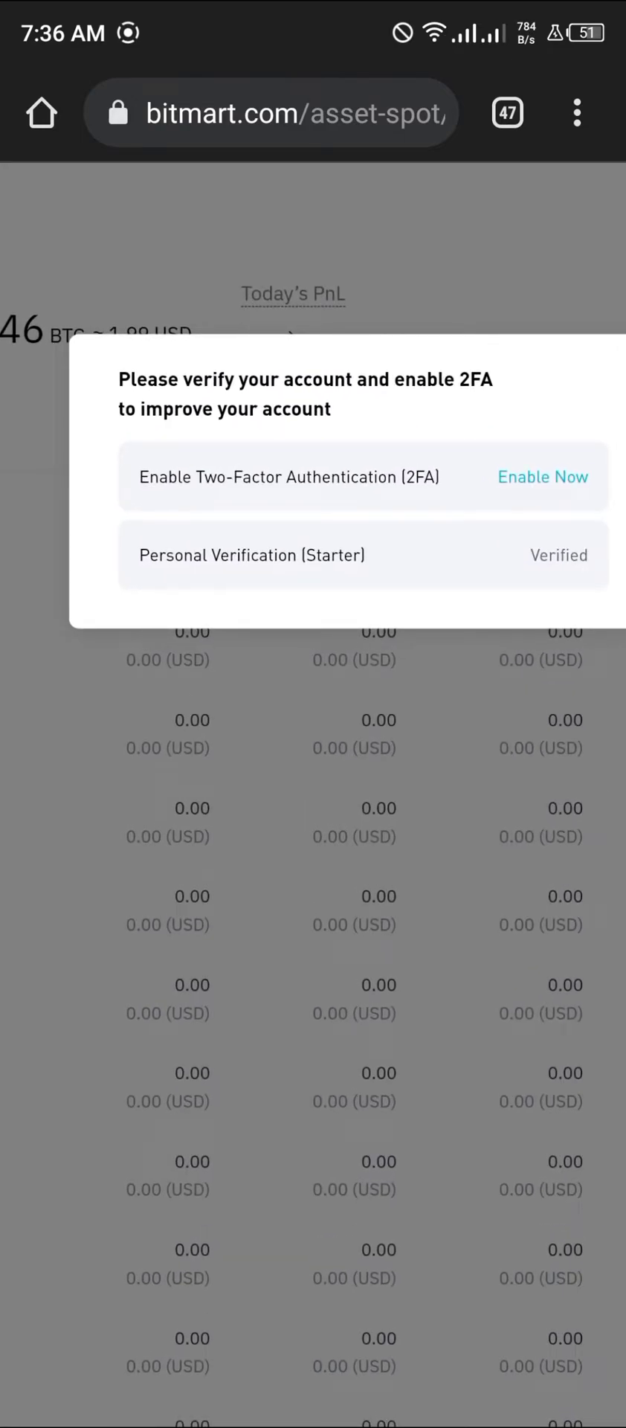
# Step: Begin enabling two-factor authentication and choose the Authenticator method
pyautogui.click(543, 476)
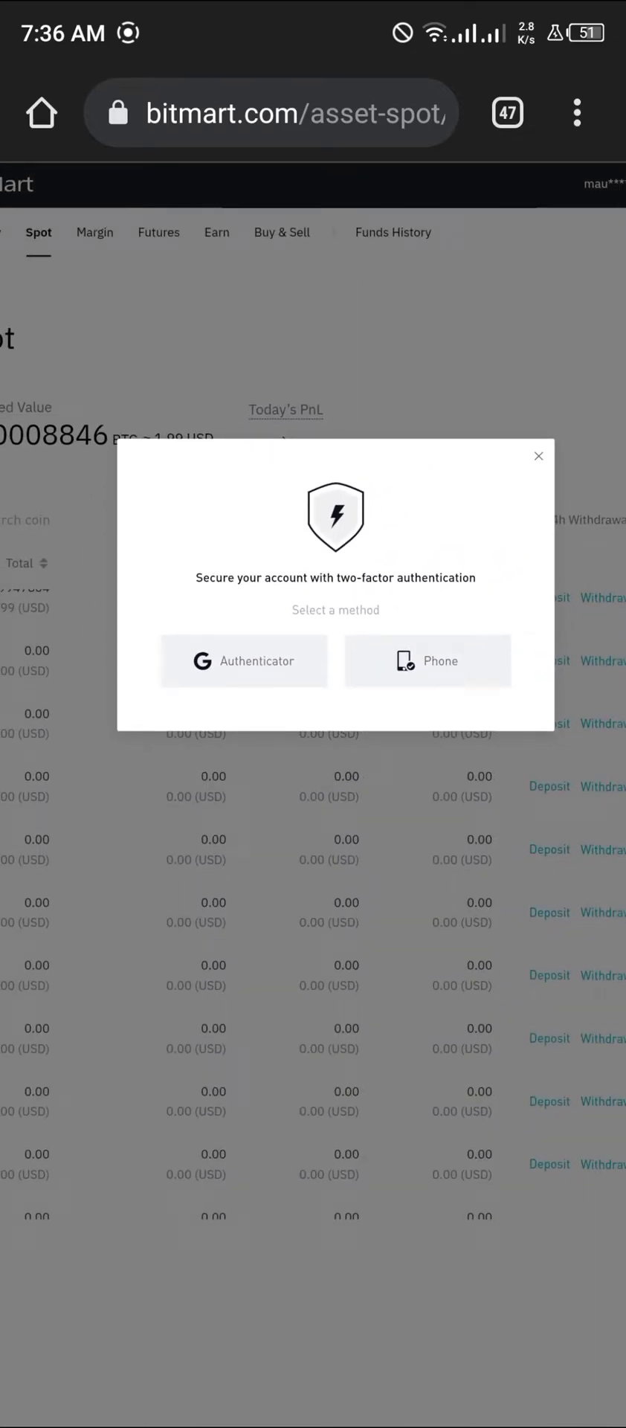
pyautogui.click(539, 456)
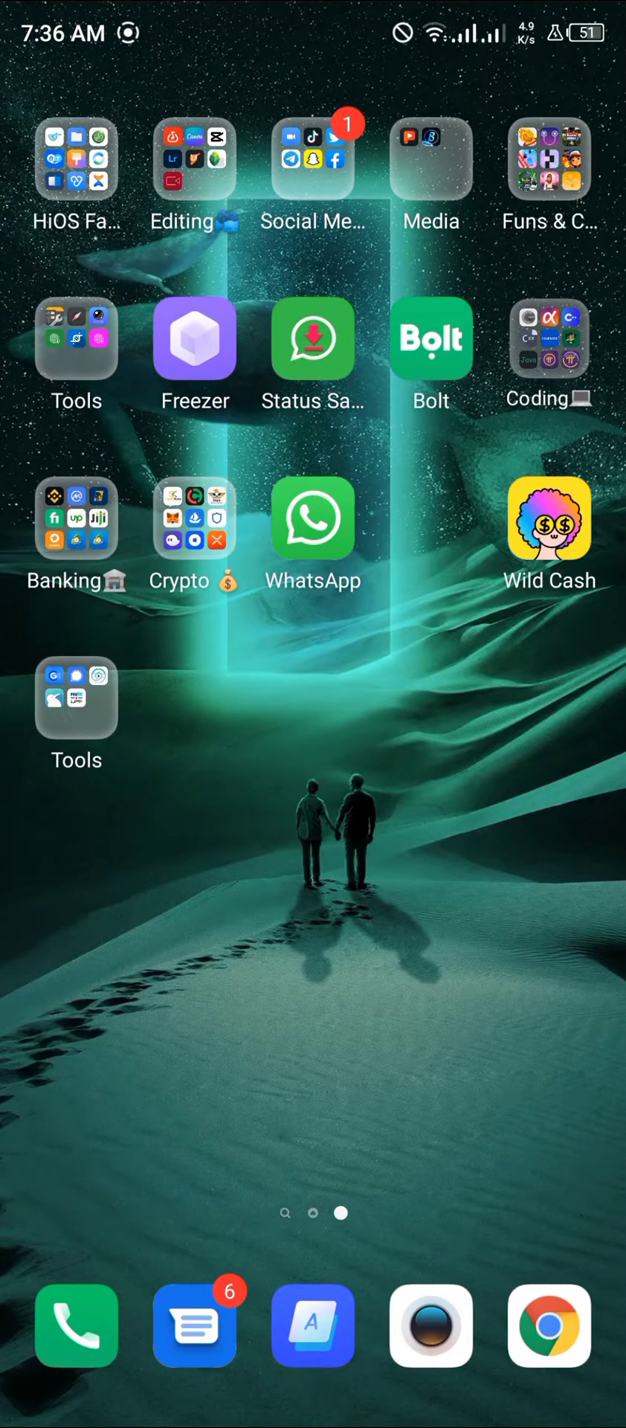
# Step: Return from the home screen to BitMart's Spot assets page showing about 2.49 USD
pyautogui.click(548, 344)
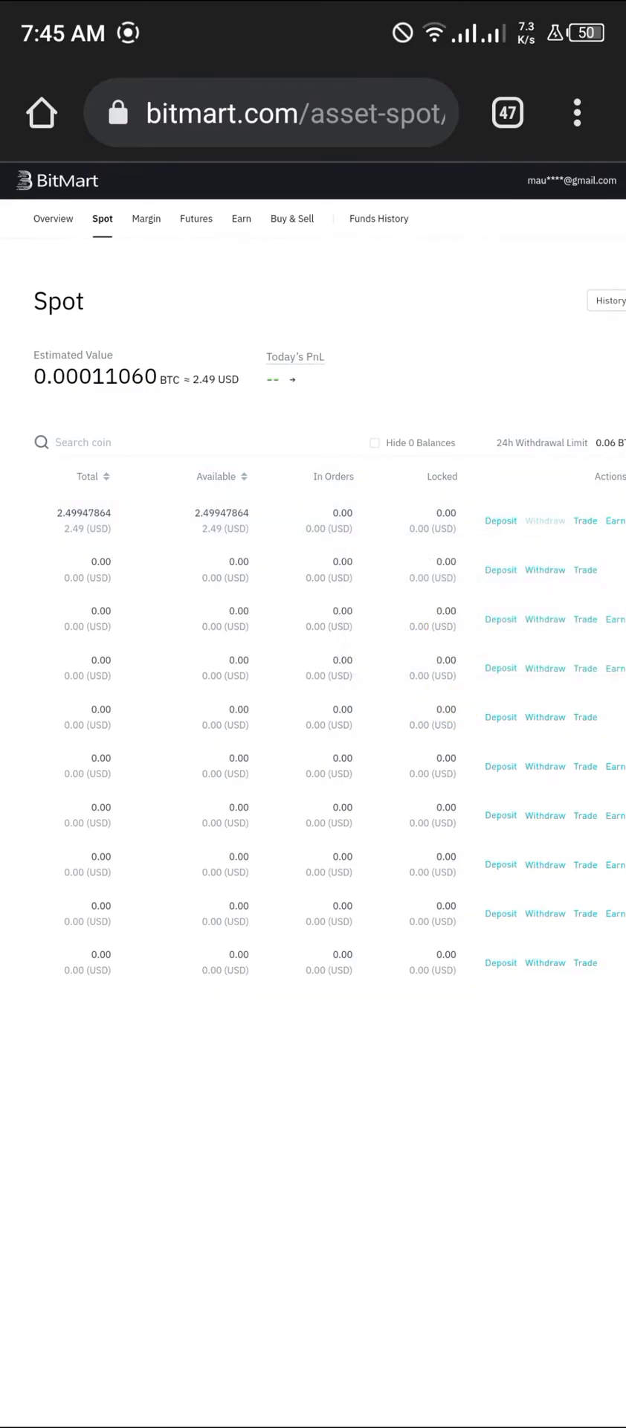
# Step: Open the USDT withdrawal form on the BEP20 chain, then go to Trust Wallet's Tether USD page
pyautogui.click(545, 521)
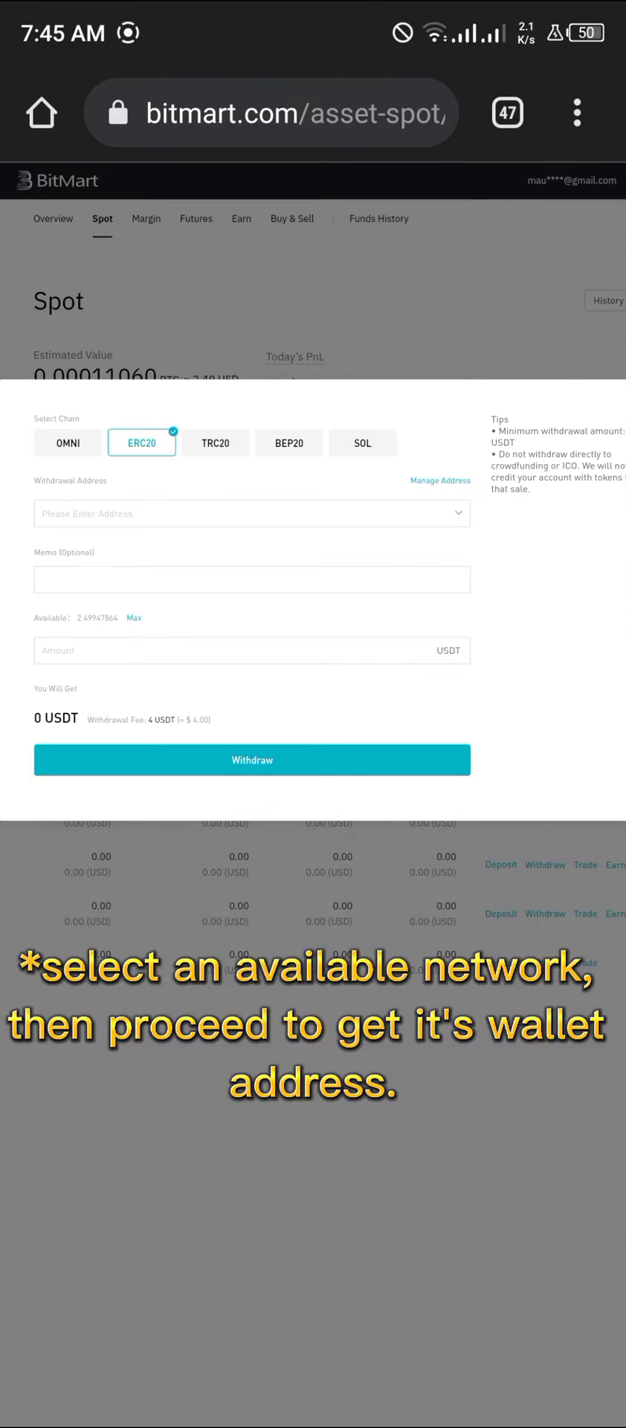
pyautogui.click(289, 443)
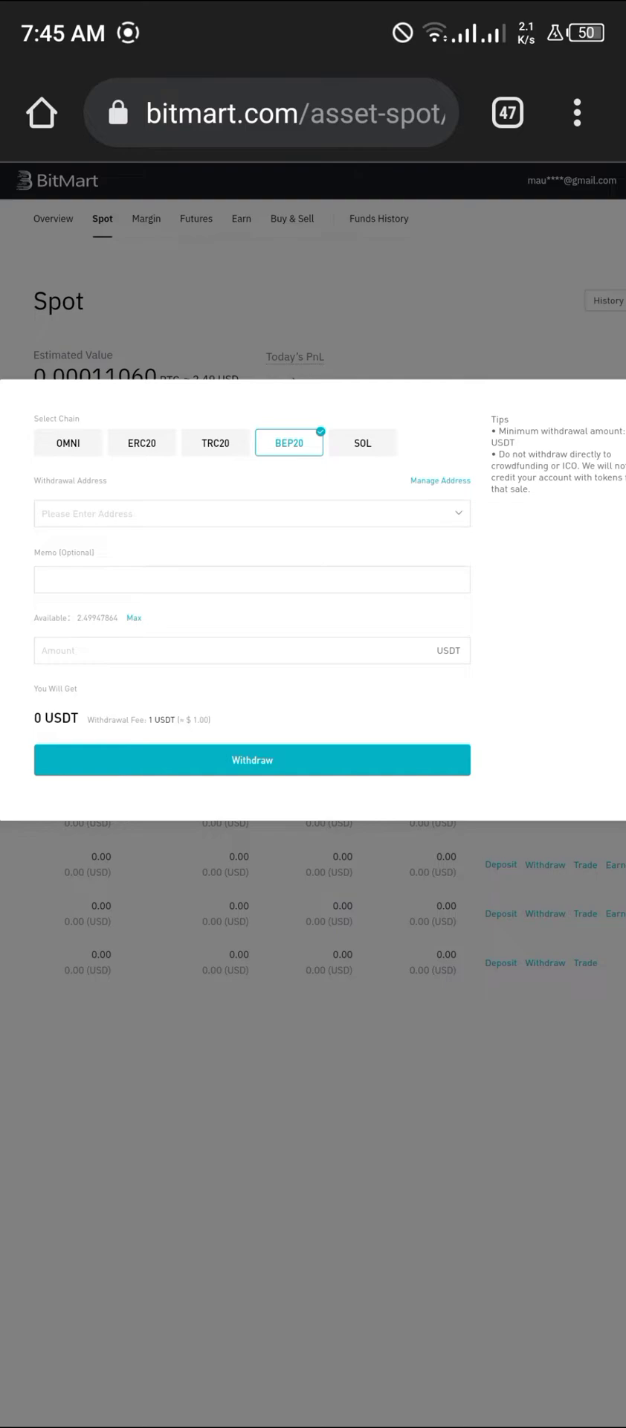
pyautogui.click(252, 513)
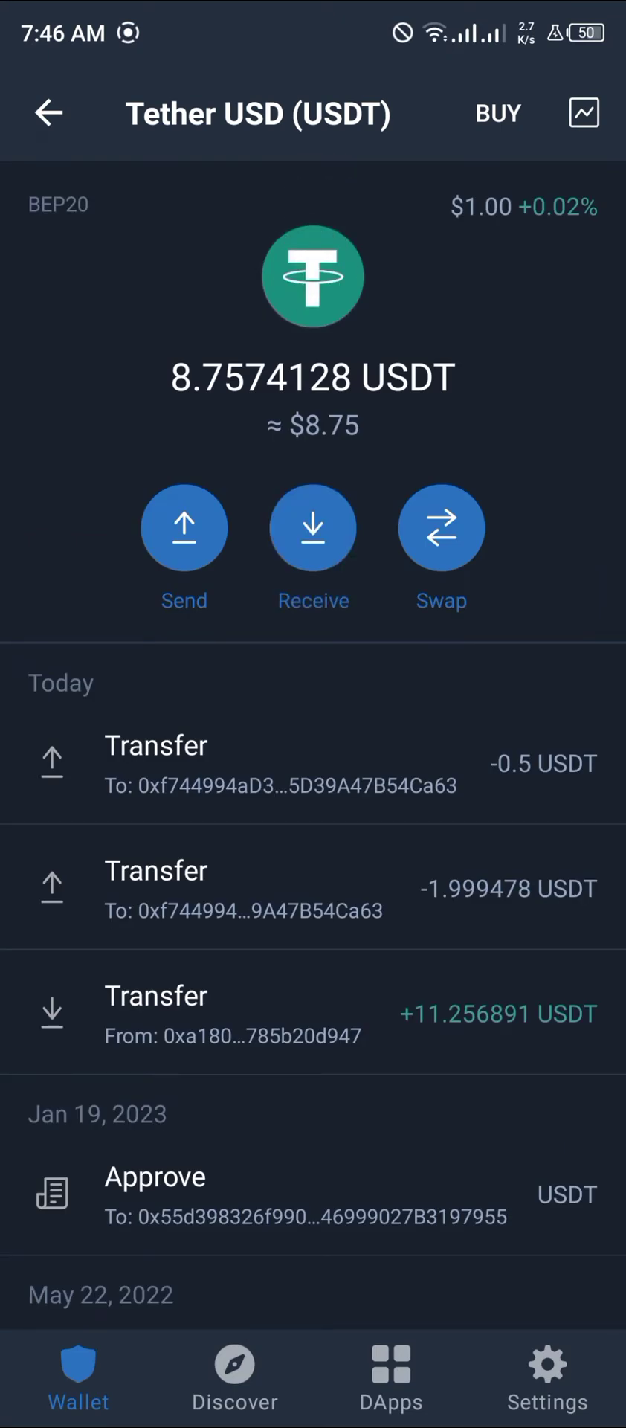
pyautogui.click(313, 529)
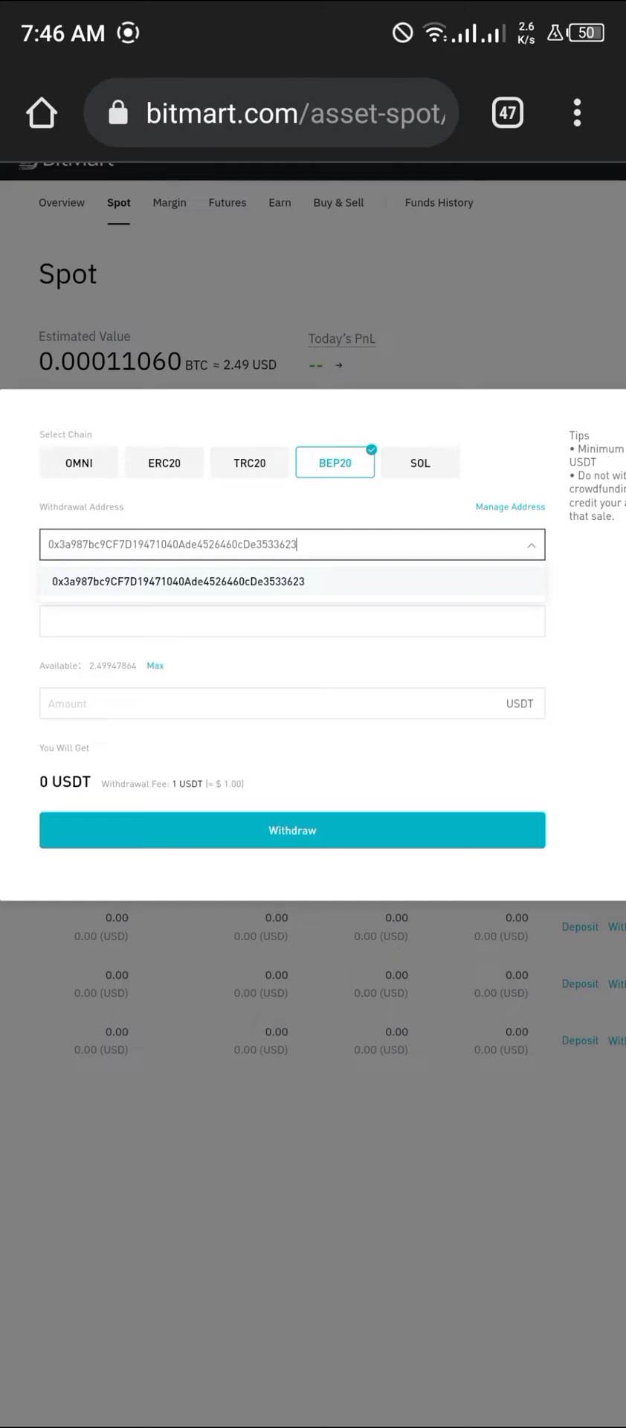
pyautogui.click(171, 582)
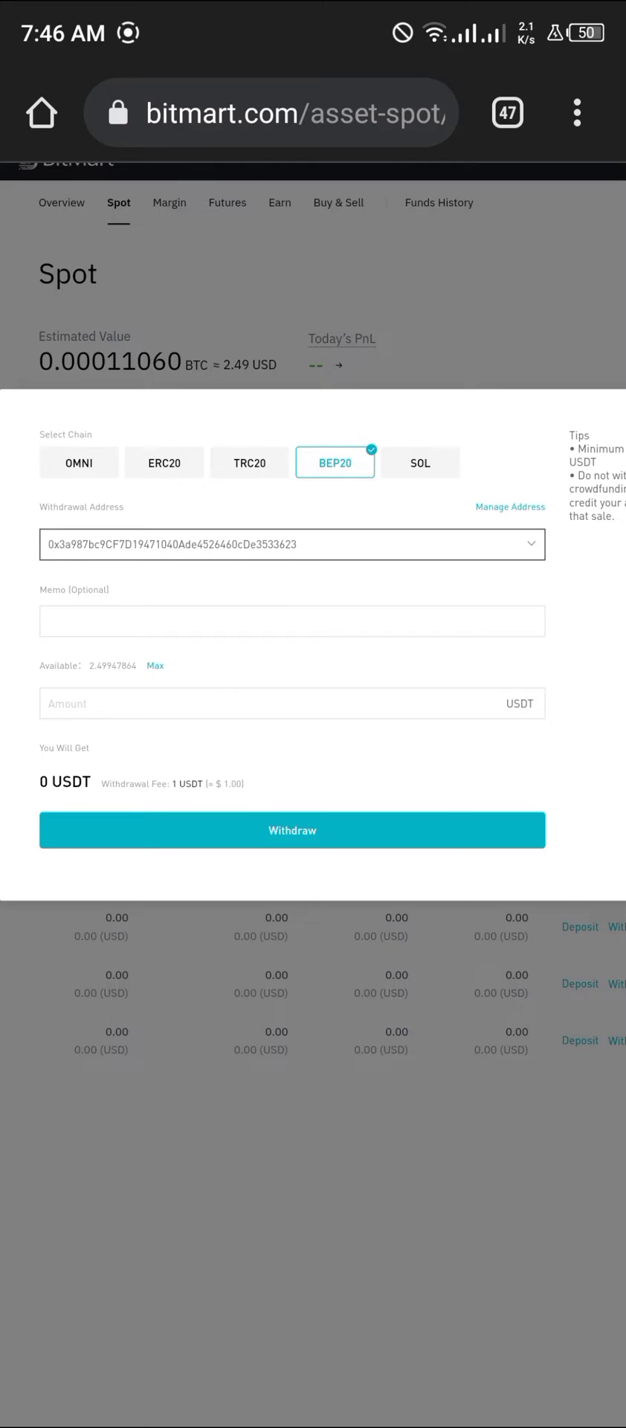
# Step: Withdraw the maximum 2.49947864 USDT to the pasted wallet address
pyautogui.click(291, 704)
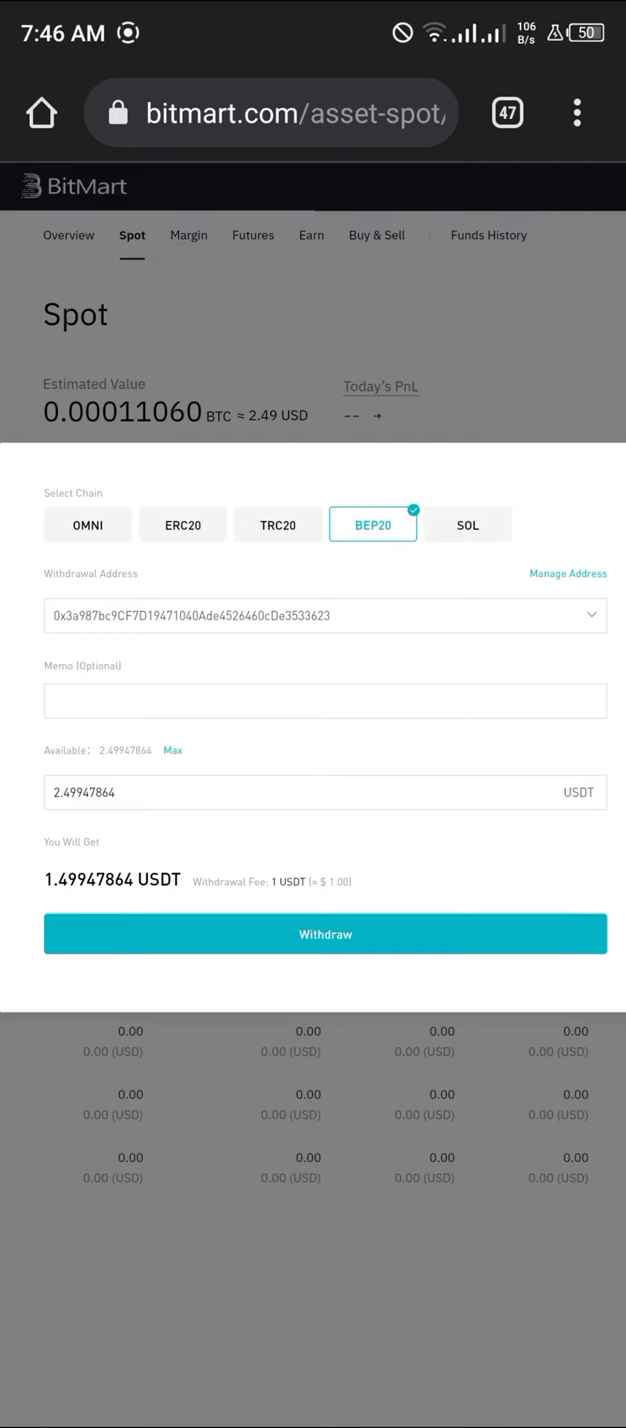
pyautogui.click(324, 935)
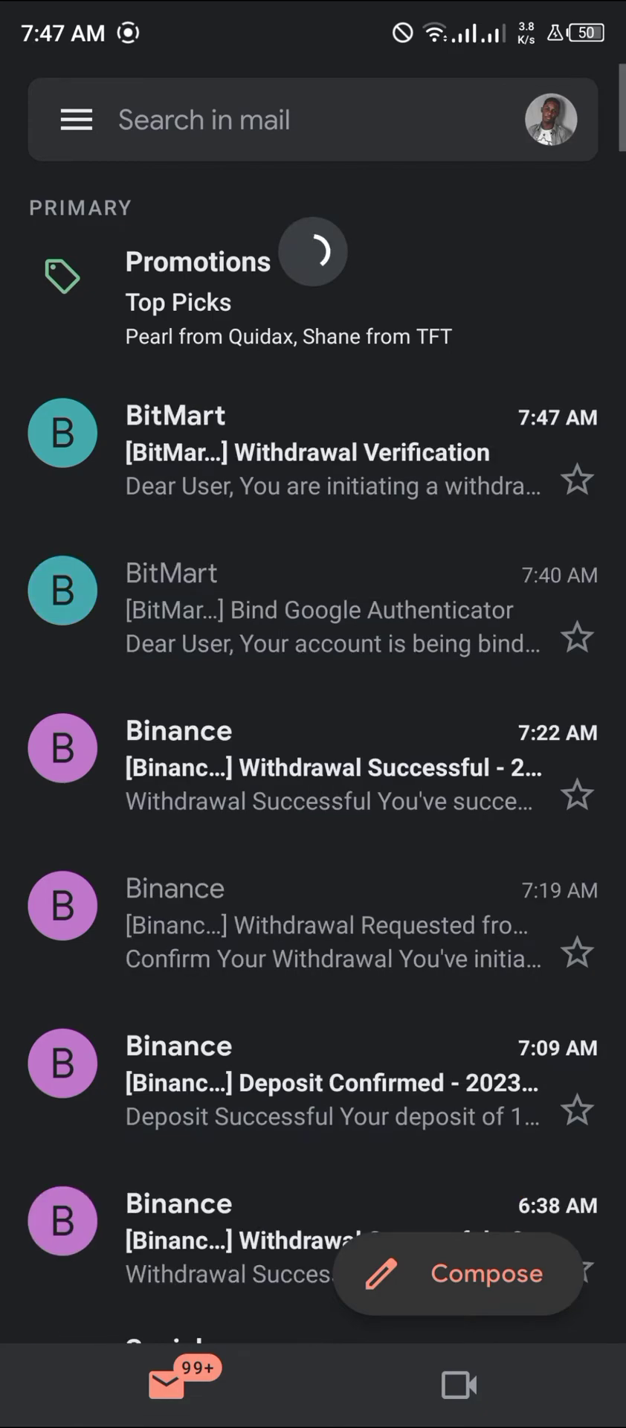
# Step: Read the code in BitMart's Withdrawal Verification email in Gmail
pyautogui.click(310, 453)
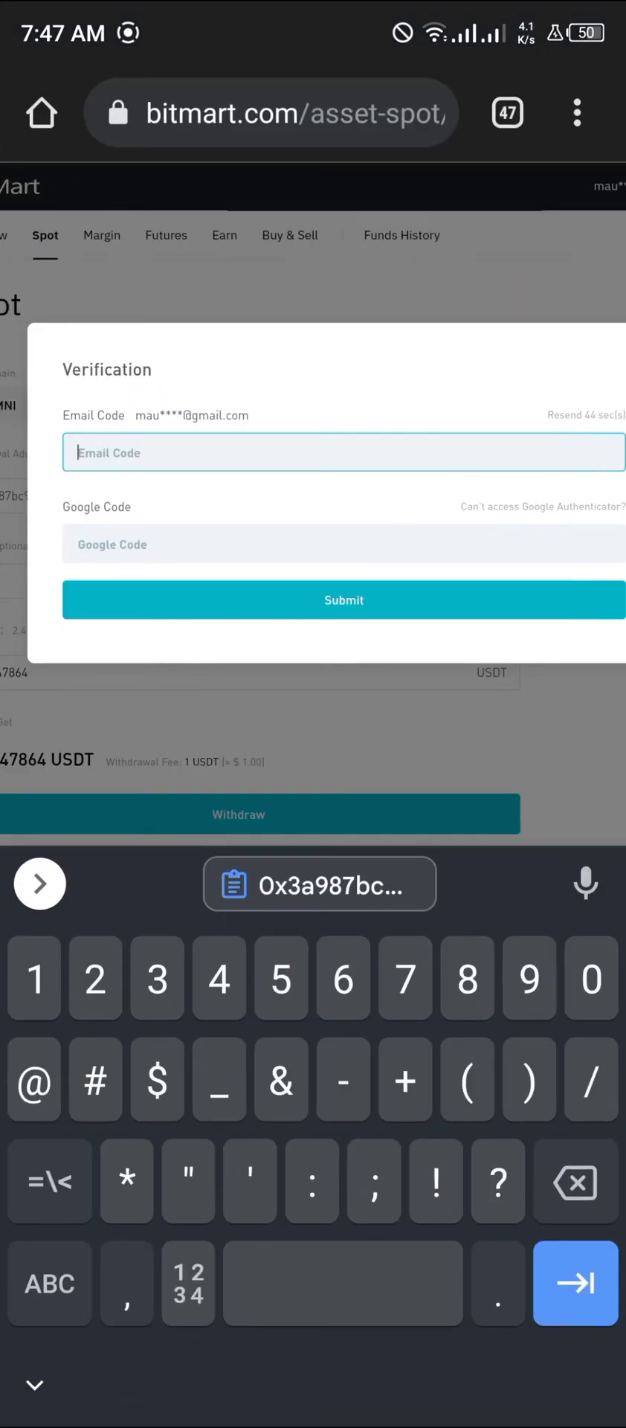
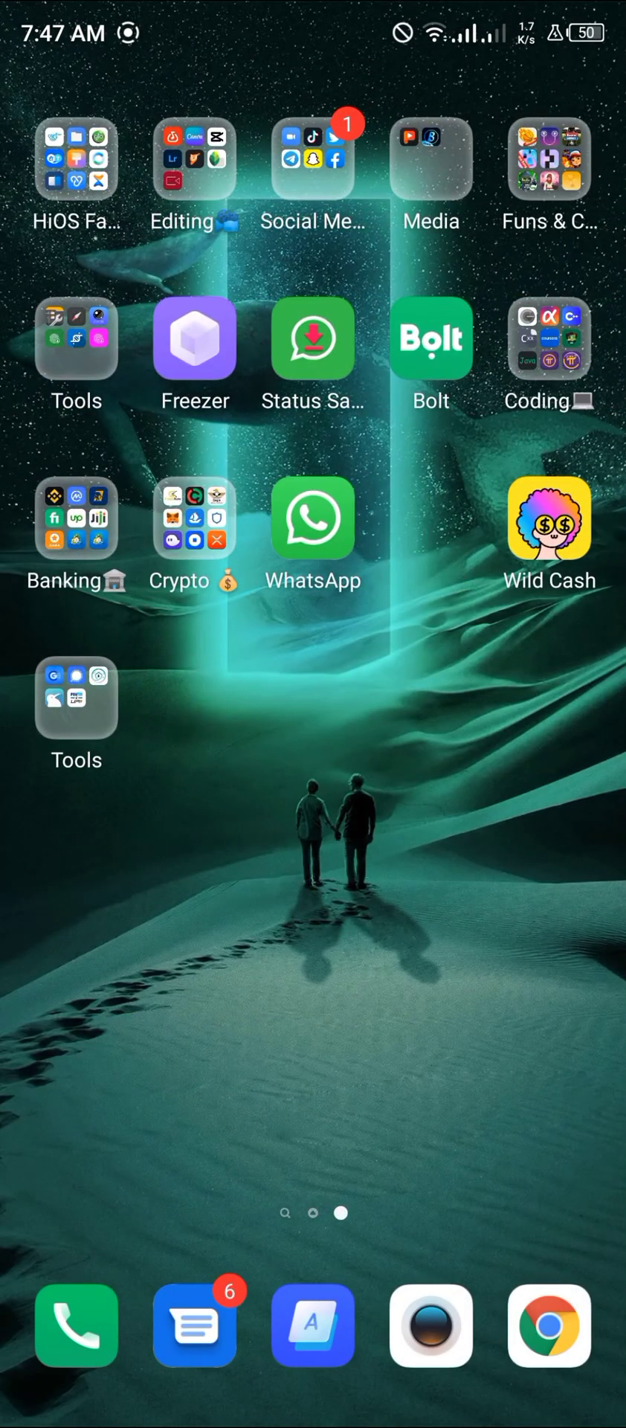
pyautogui.click(556, 336)
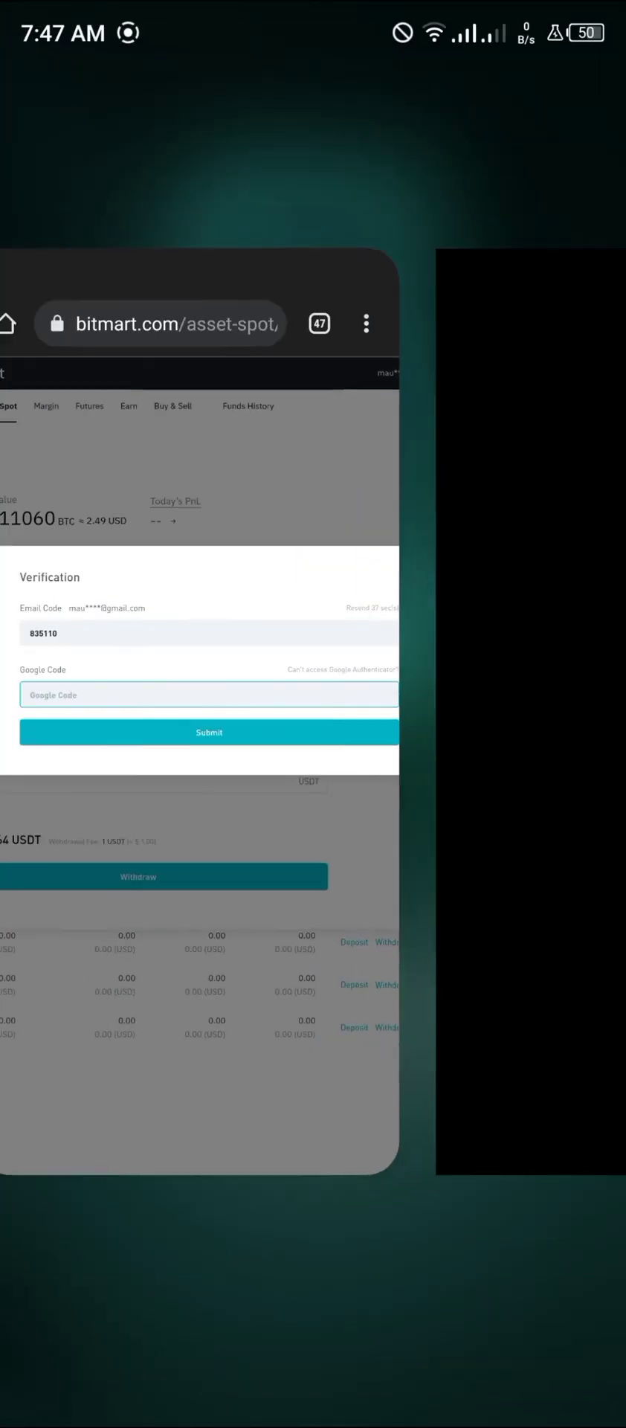
pyautogui.click(208, 695)
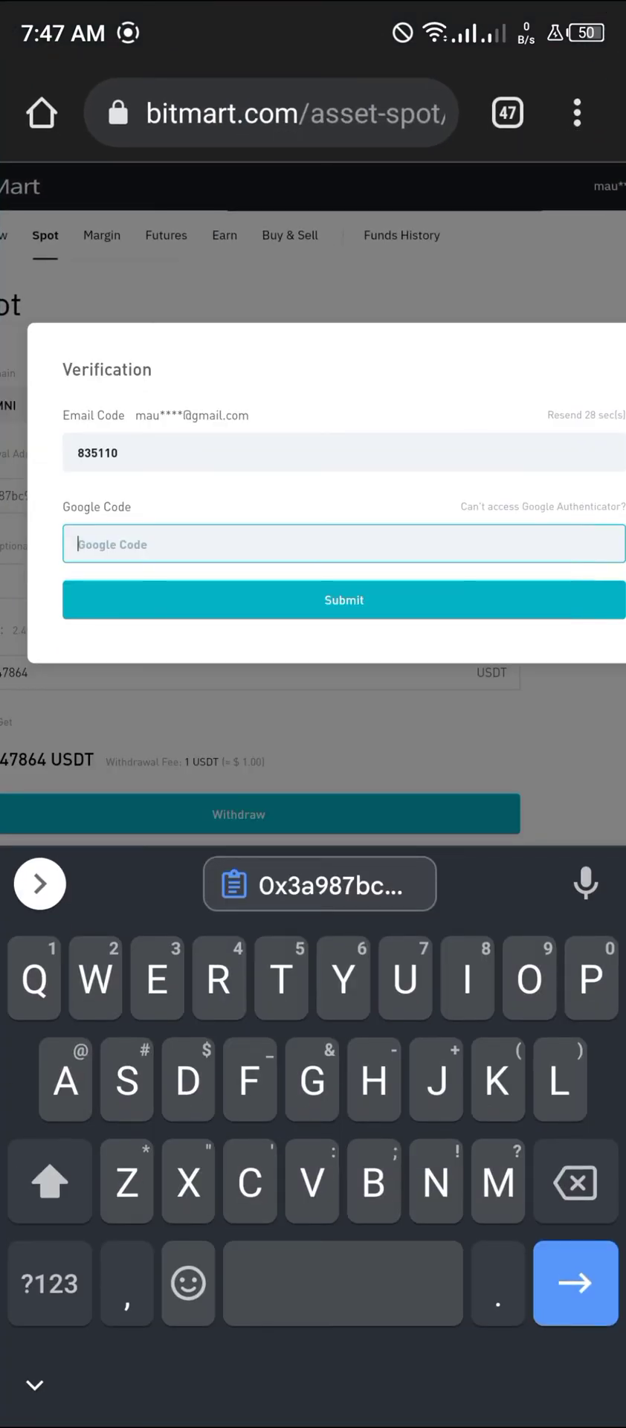
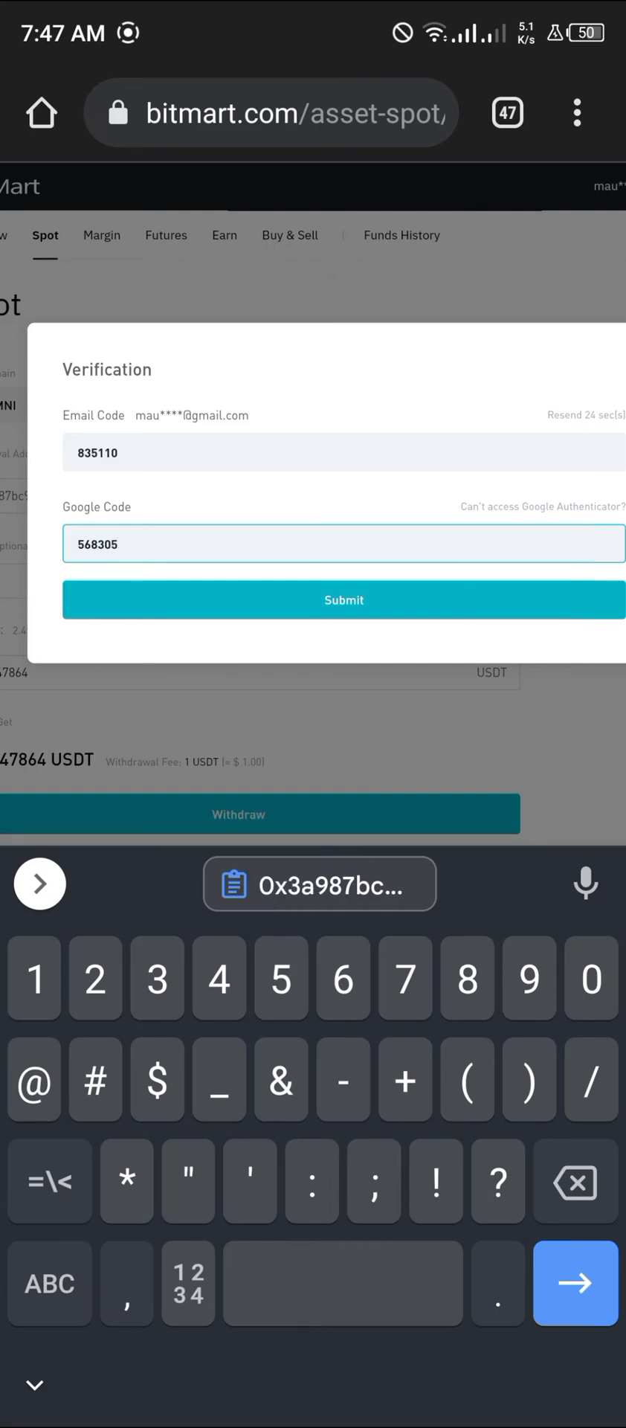
pyautogui.click(344, 600)
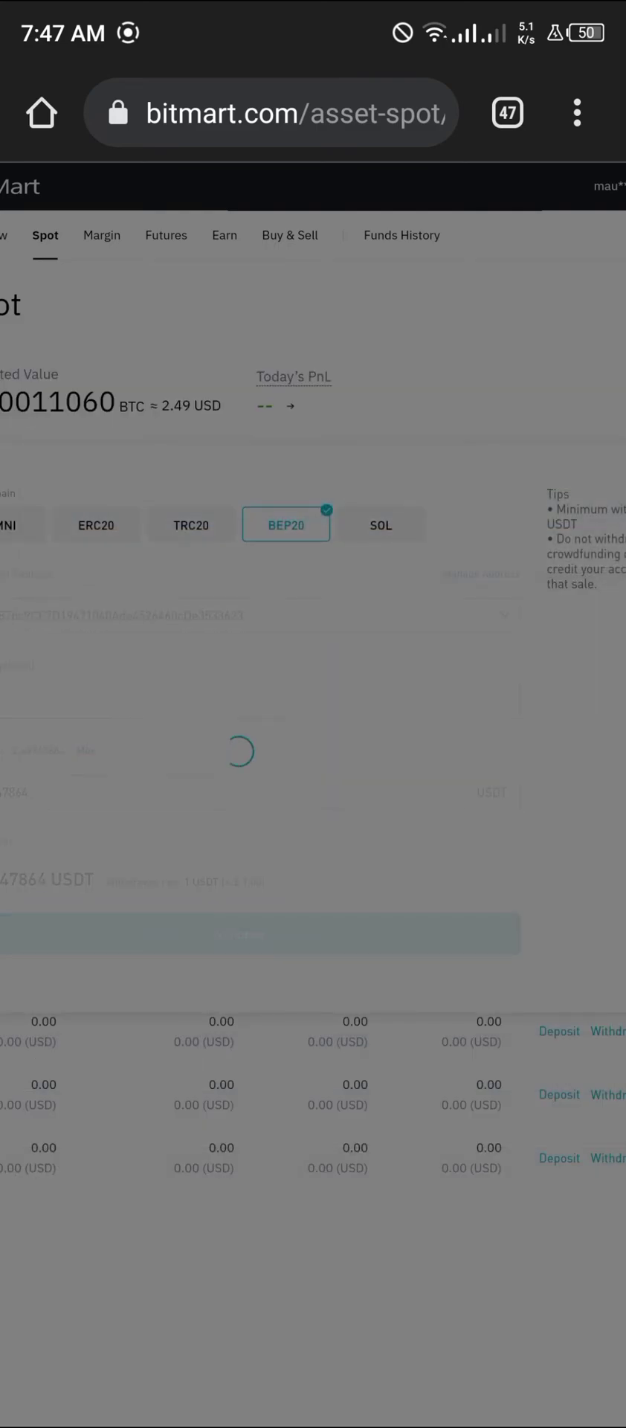
# Step: Confirm the 1.49947864 USDT-BSC withdrawal in Funds History, then view Trust Wallet's Tether USD balance
pyautogui.click(238, 934)
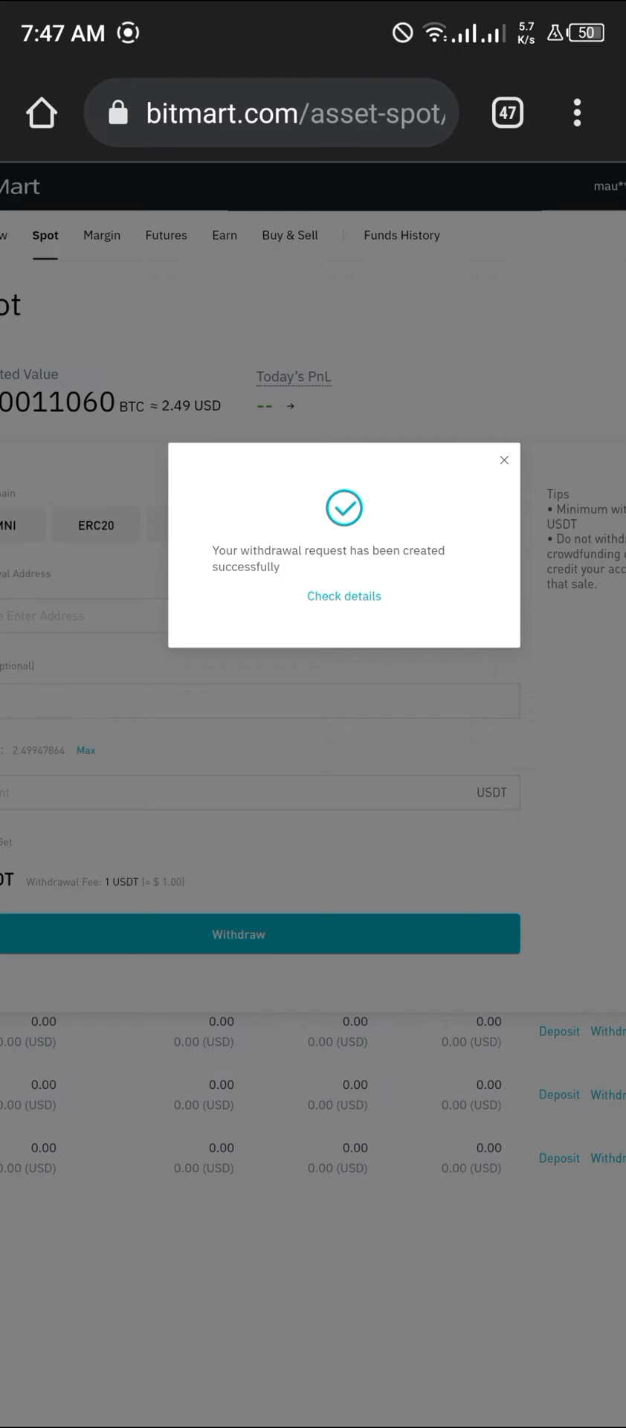
pyautogui.click(344, 596)
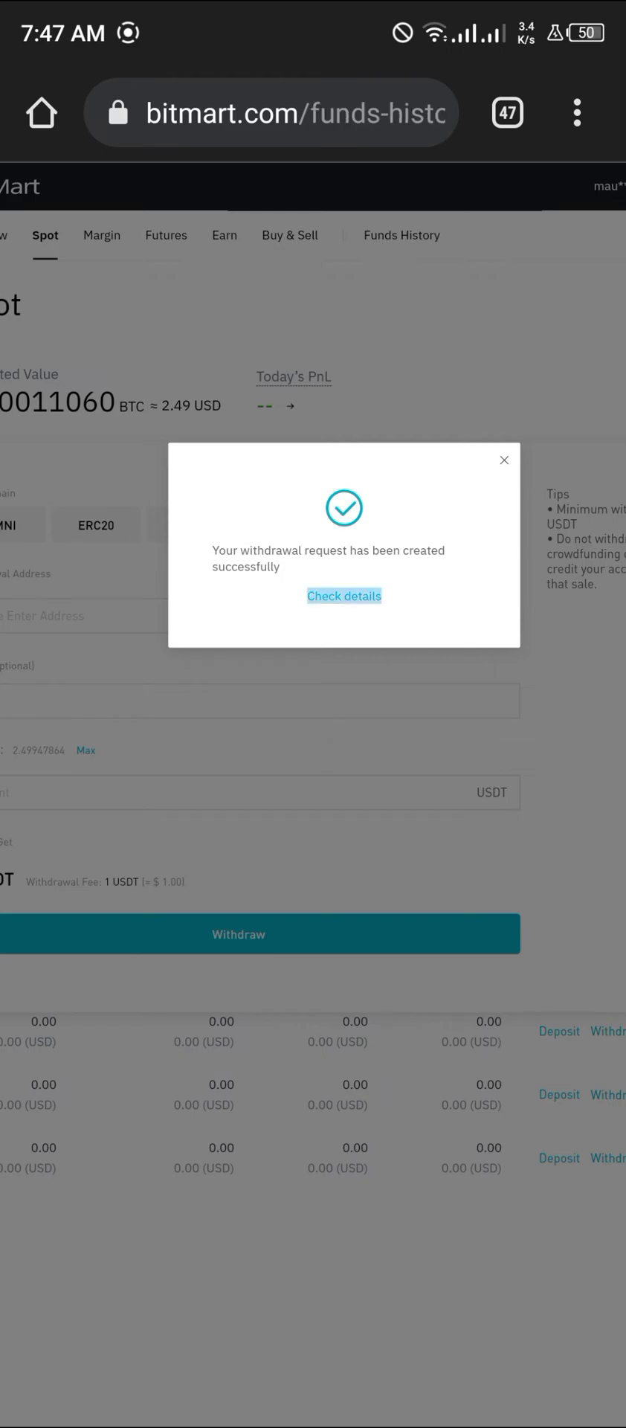
pyautogui.click(344, 596)
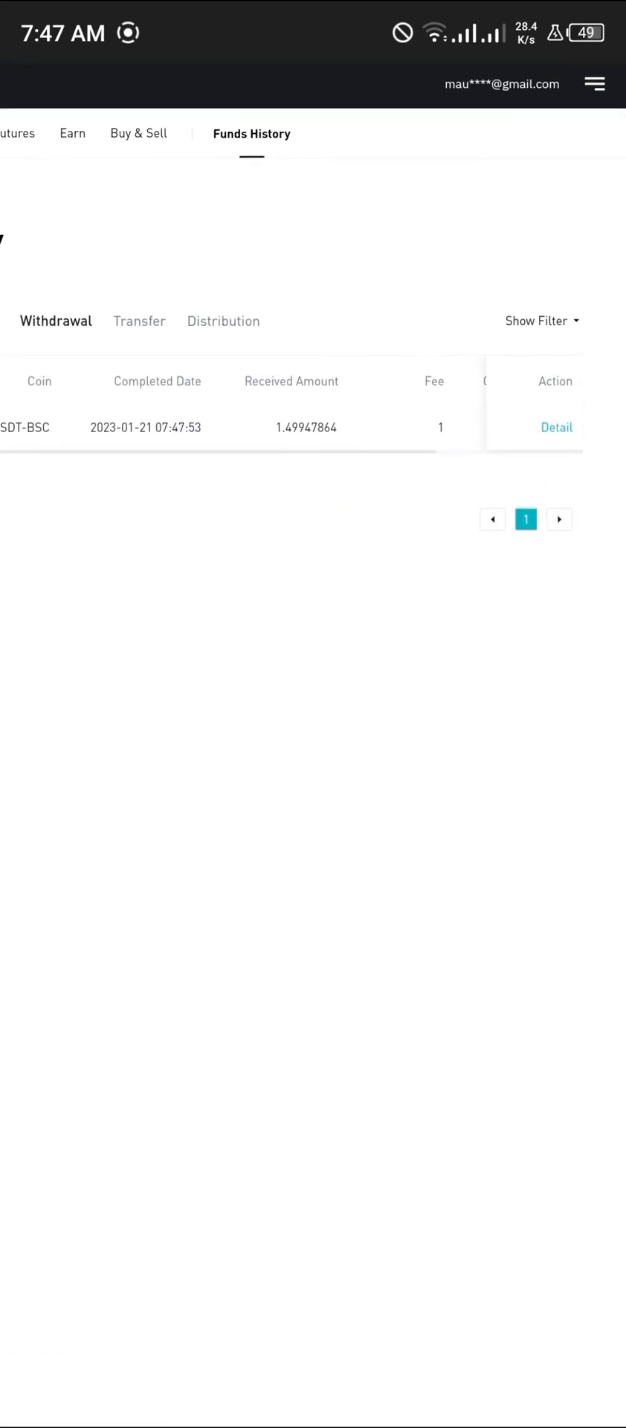
pyautogui.click(555, 427)
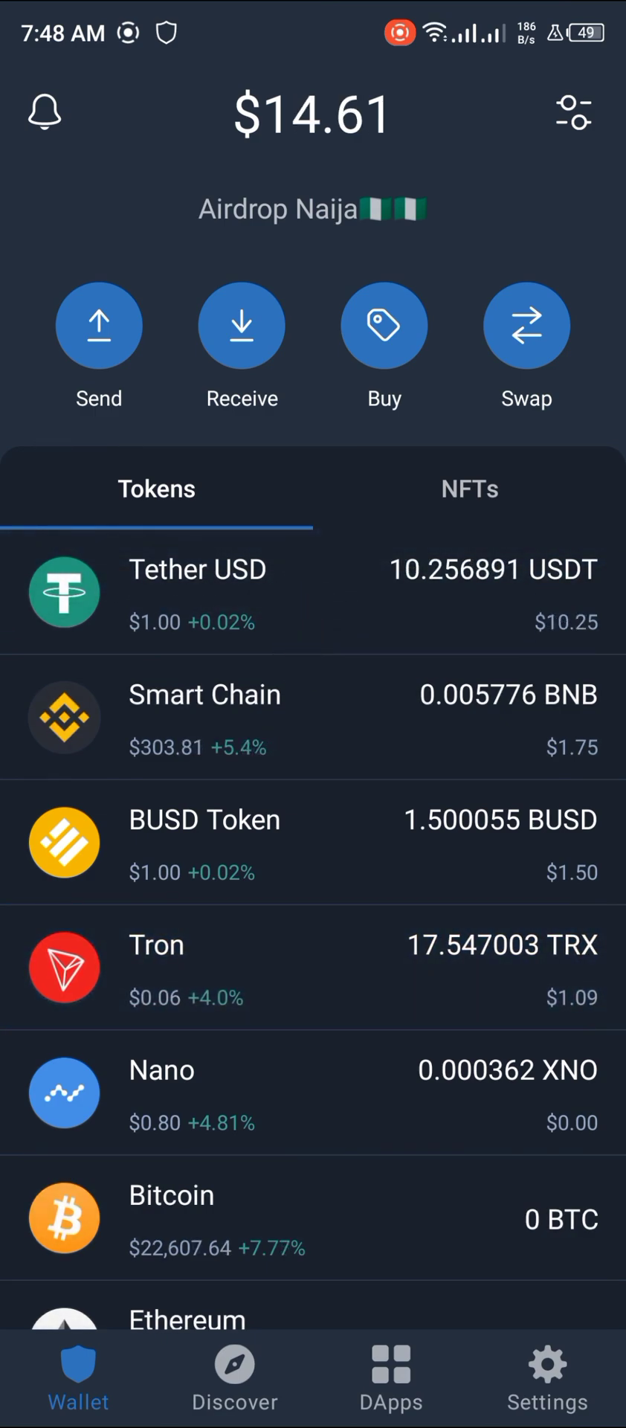
pyautogui.click(199, 591)
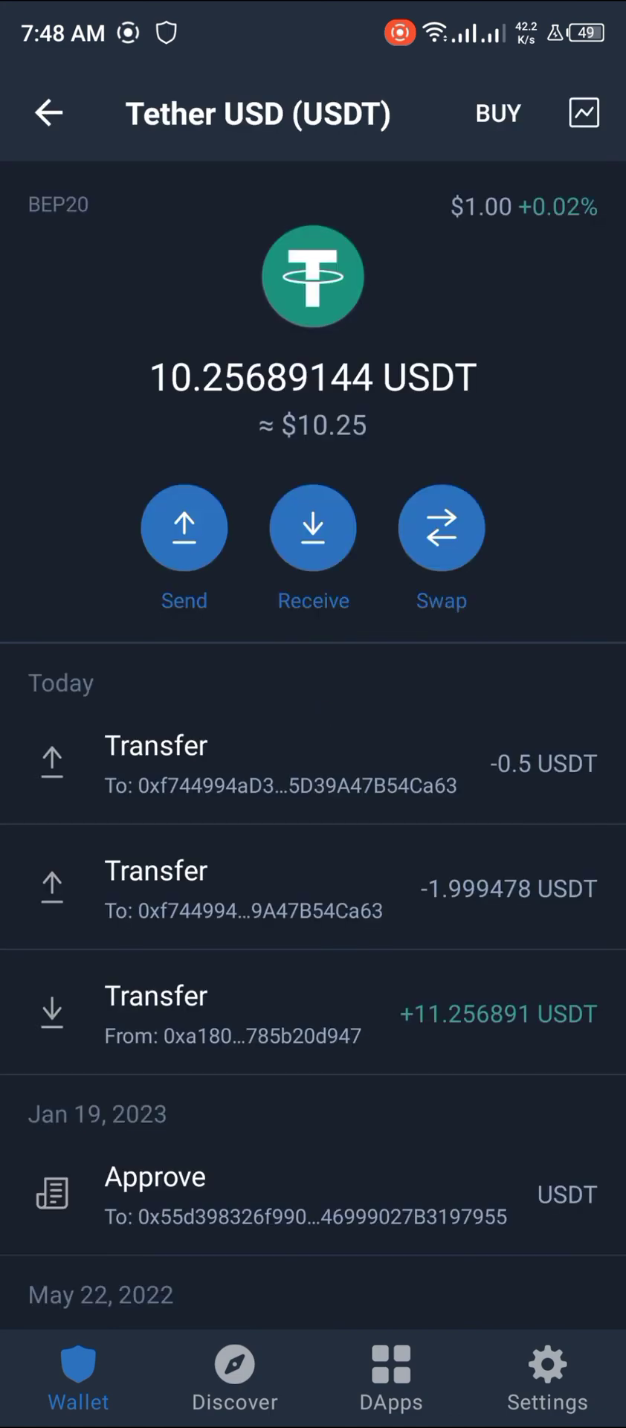